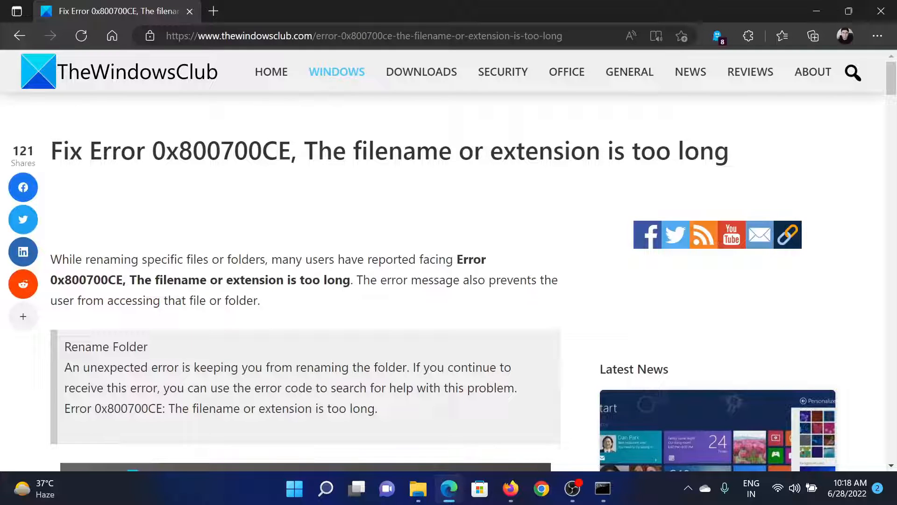
Highlight the article title's 0x800700CE 'filename or extension is too long' phrase and the fix text below
double_click(165, 150)
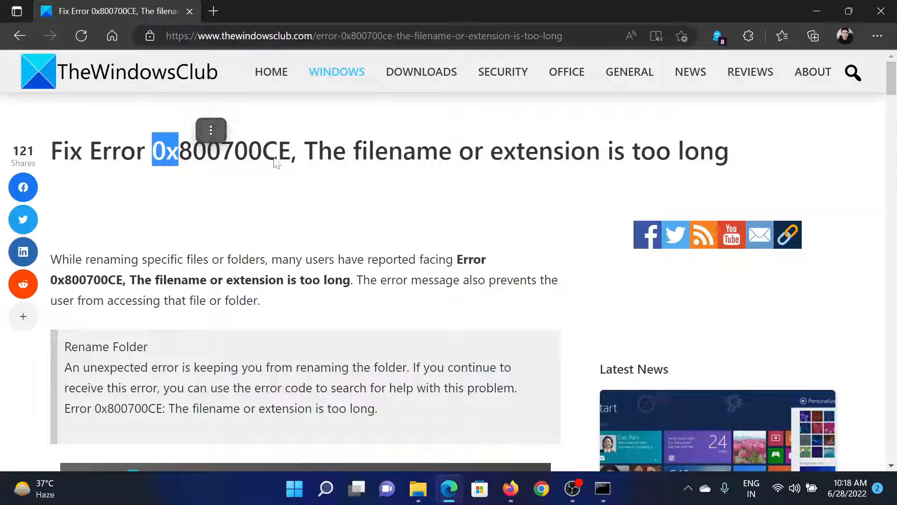
drag(166, 151, 598, 151)
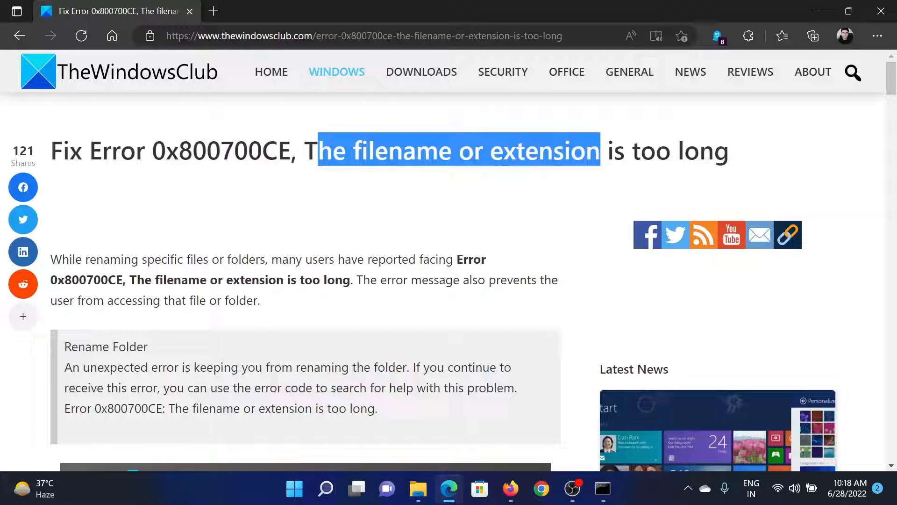
drag(601, 151, 727, 151)
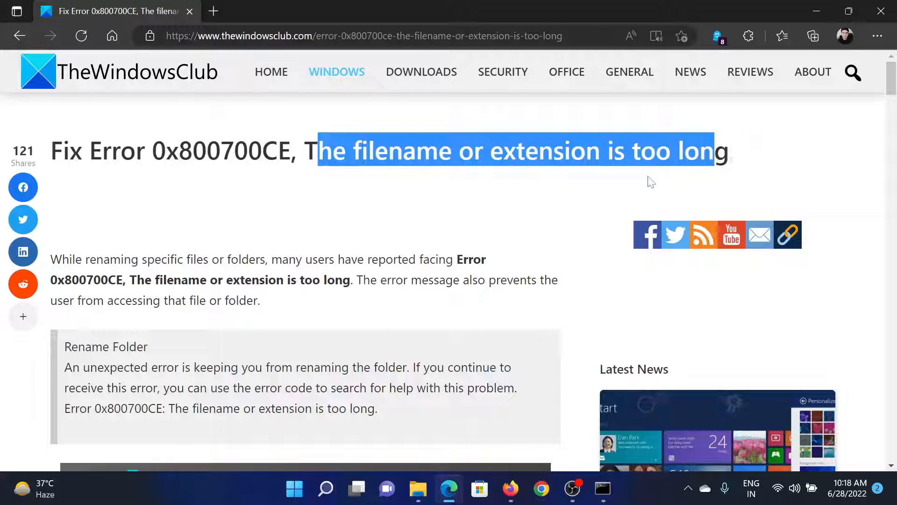
scroll(down, 3)
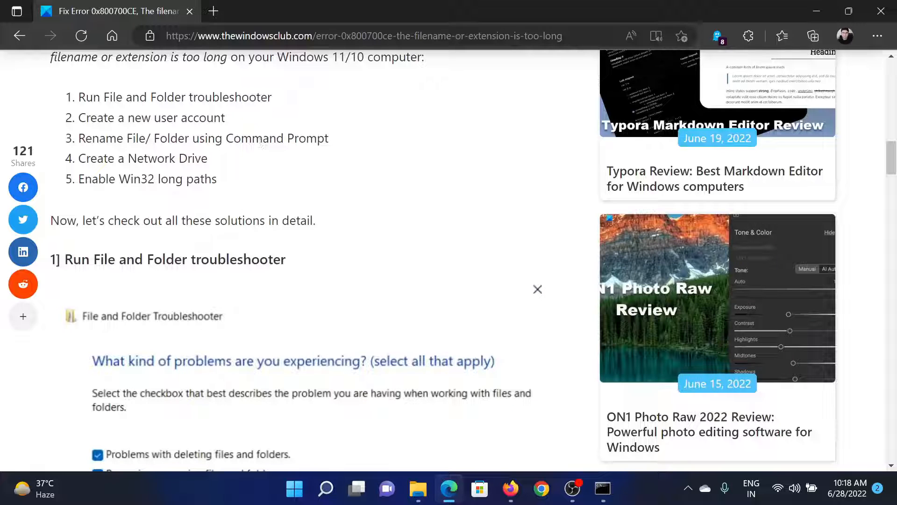
drag(86, 138, 216, 138)
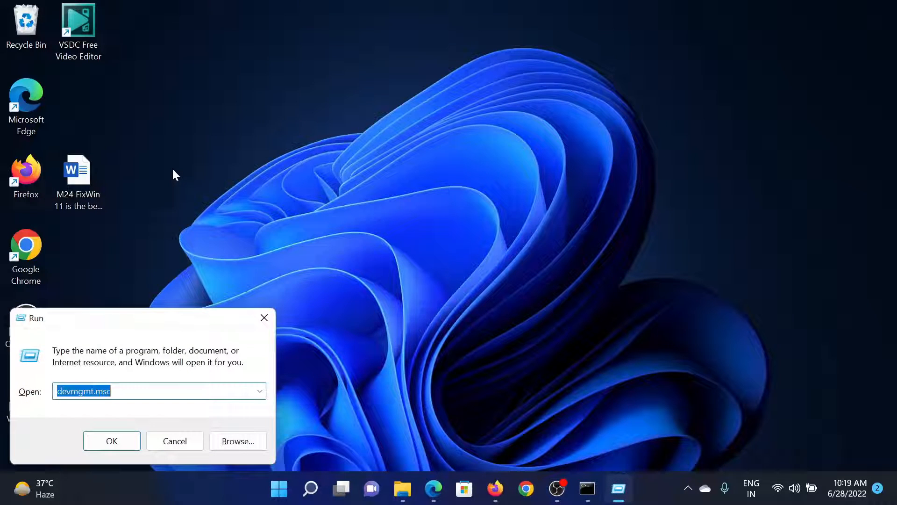
Enter the quoted path C:\Users\Karan\Desktop\M24 FixWin 11 is the best ... for the desktop Word document
click(112, 441)
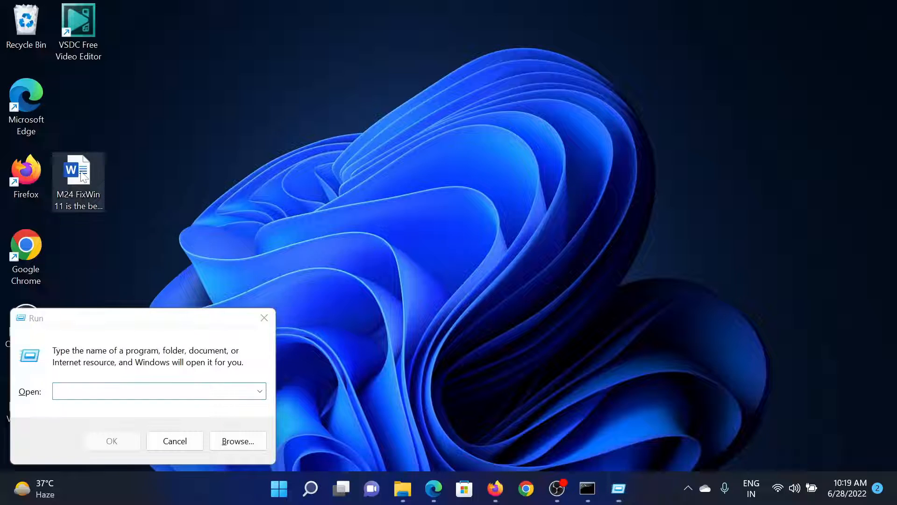
text("C:\Users\Karan\Desktop\M24 FixWin 11 is the best ")
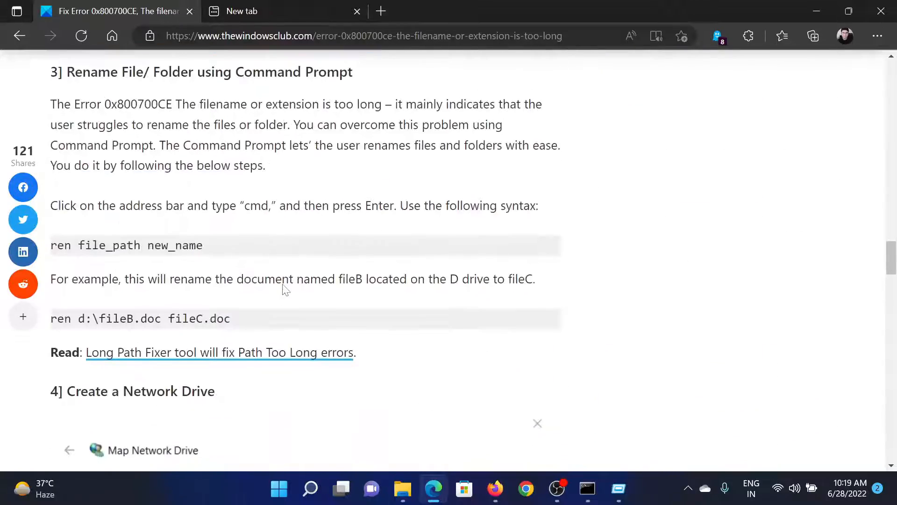
drag(50, 245, 202, 245)
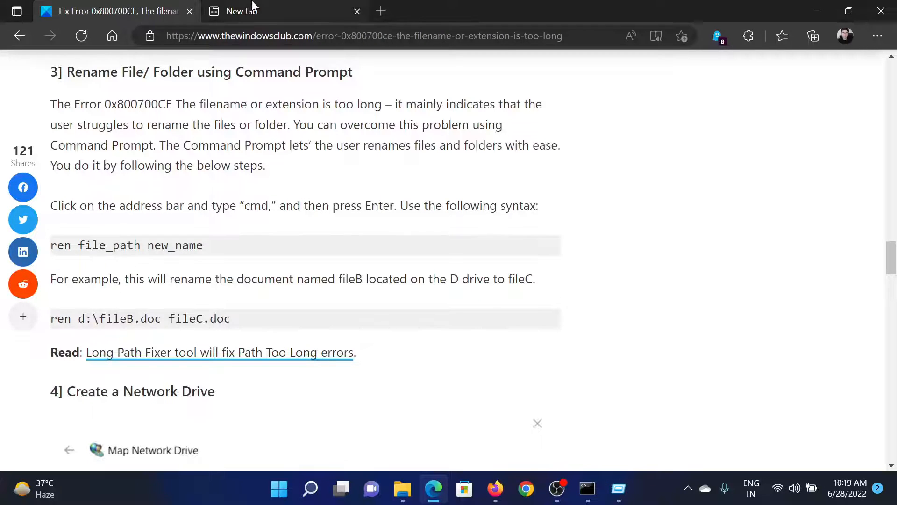
mouse_move(237, 242)
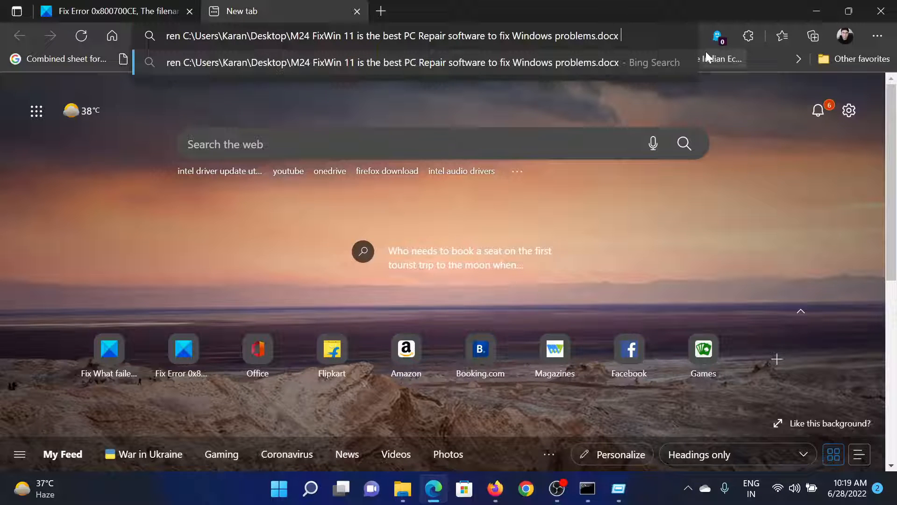
Finish the ren command with the short new name karan.docx
text(karan.d)
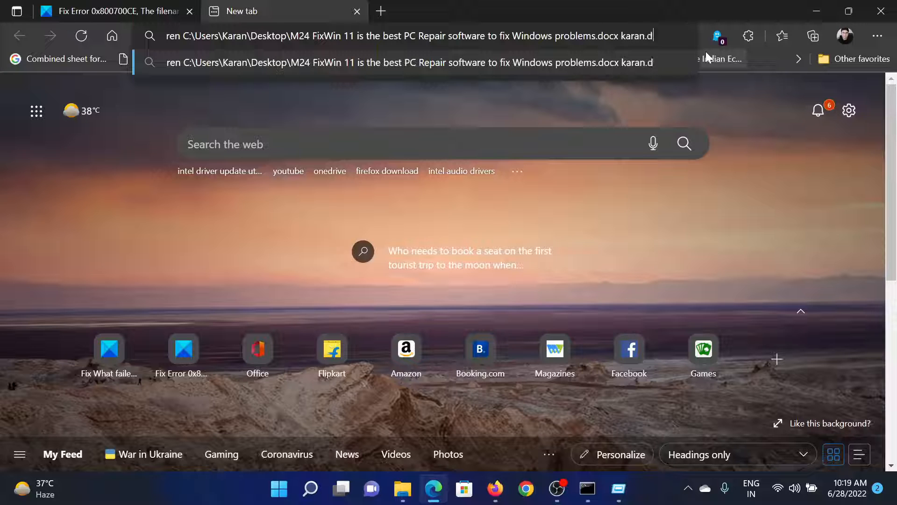
text(o)
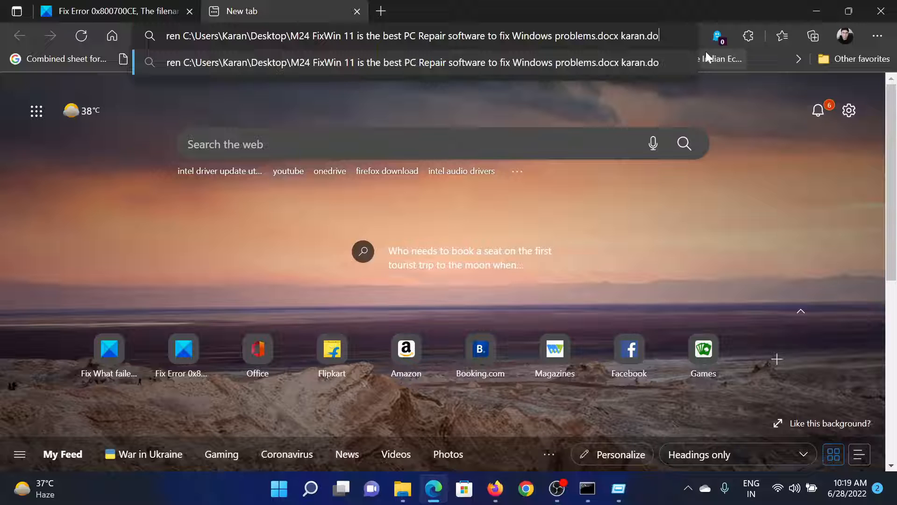
text(cx)
text(comm)
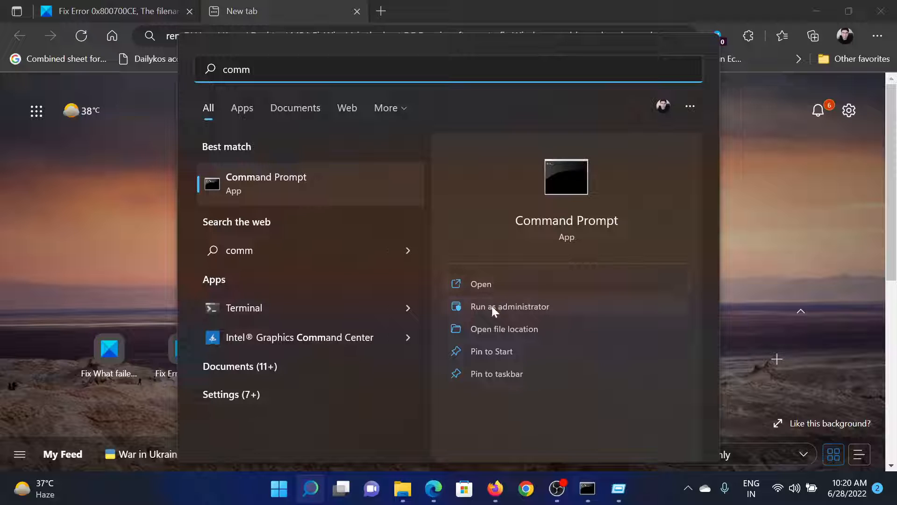
Run Command Prompt as administrator with the ren command, then return to the 0x800700CE article
click(509, 306)
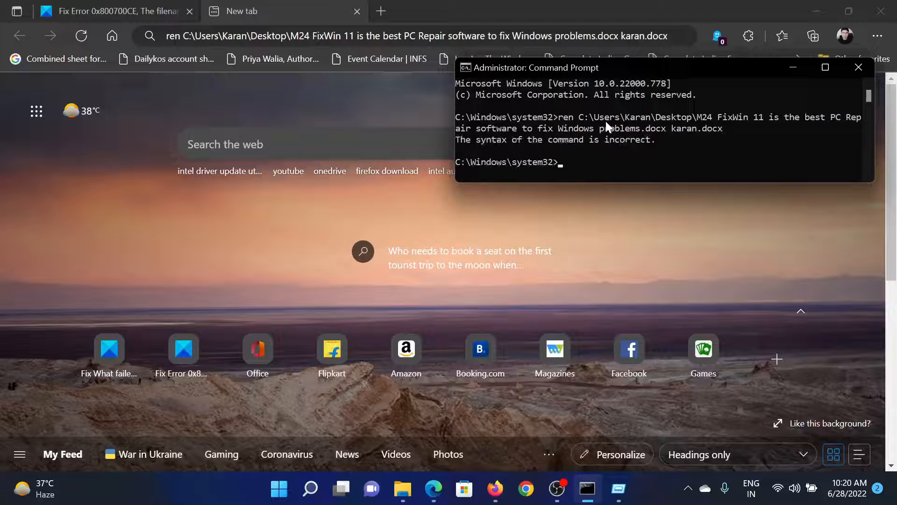
click(113, 11)
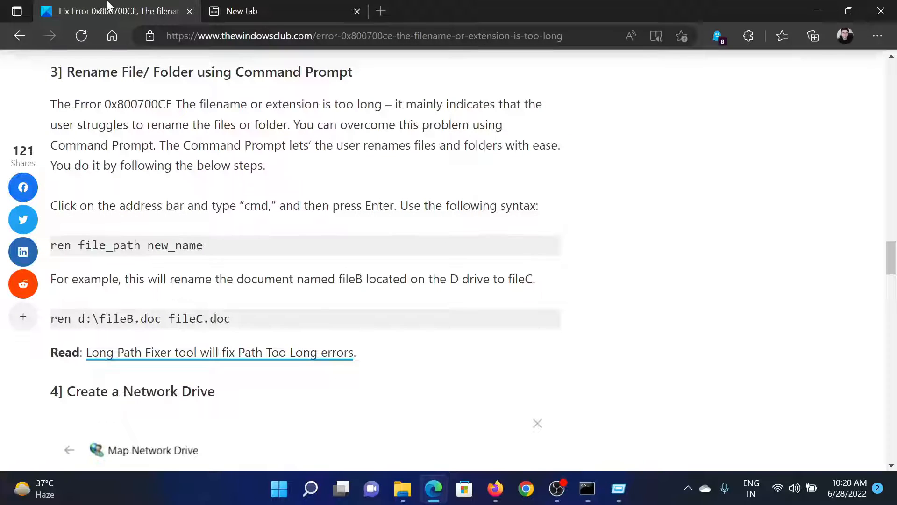
scroll(up, 3)
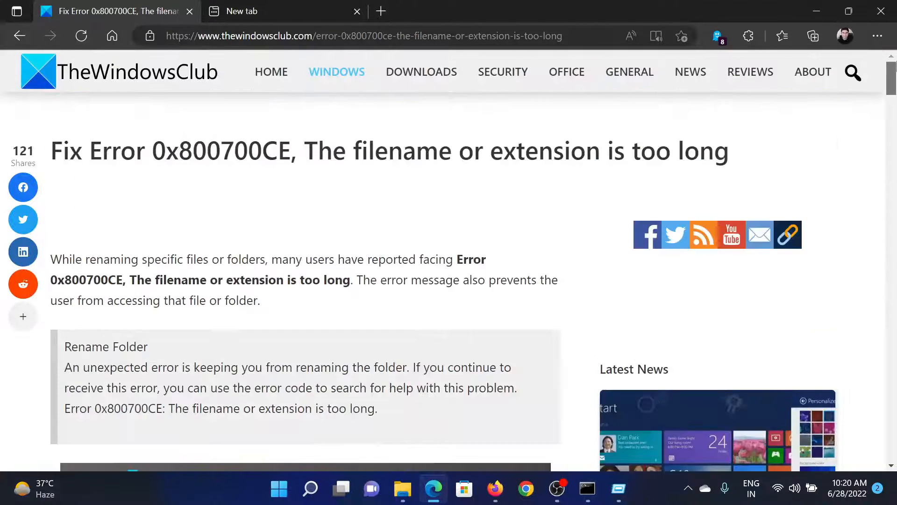